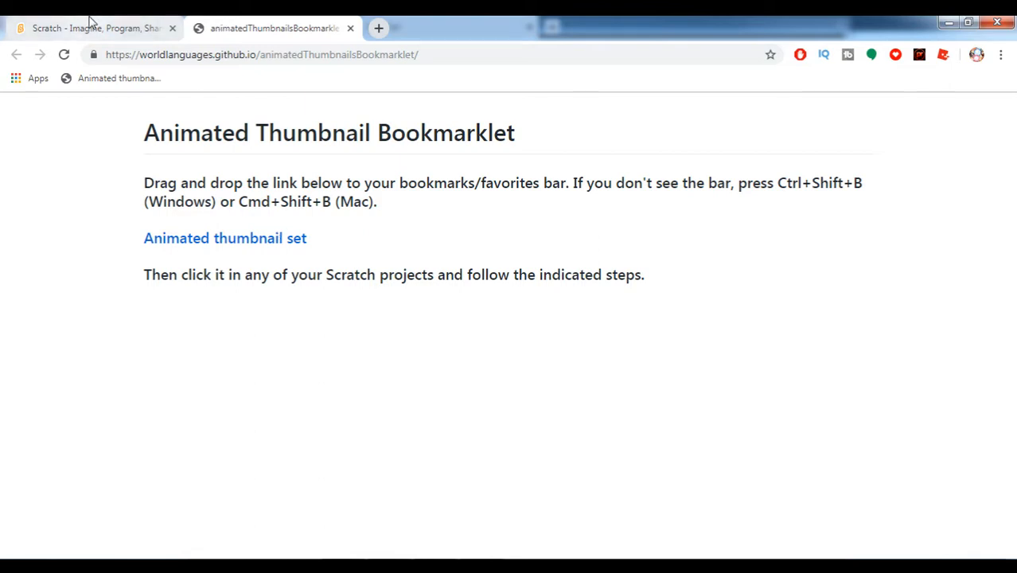
- Switch to the Scratch My Stuff page and open Untitled-3 in the editor
click(91, 28)
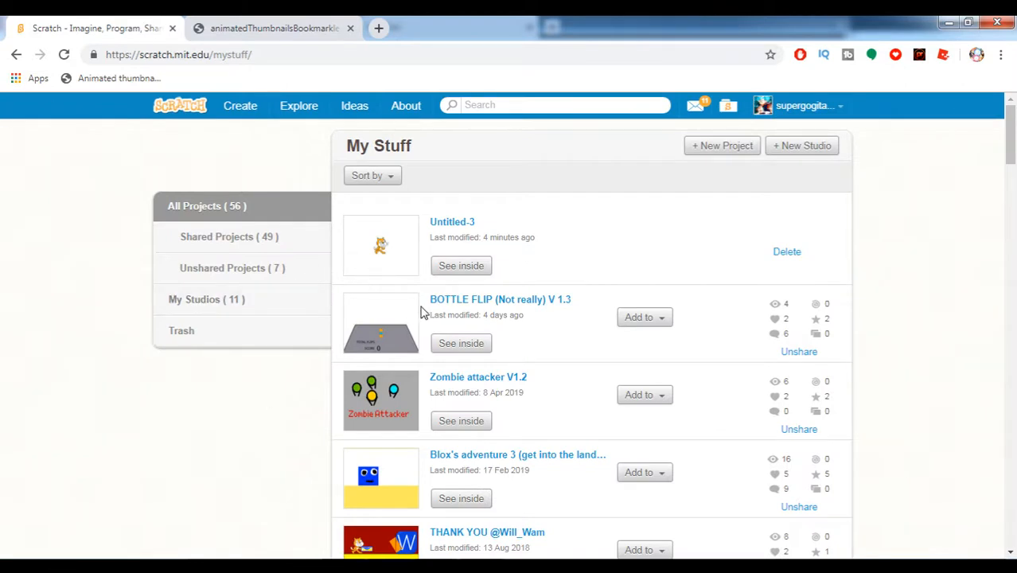
click(461, 266)
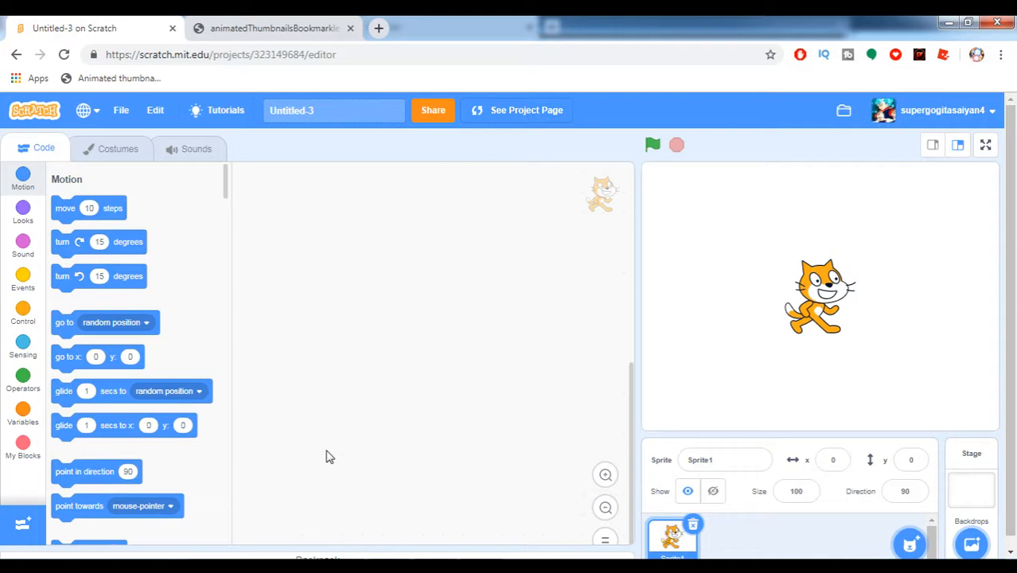
mouse_move(671, 403)
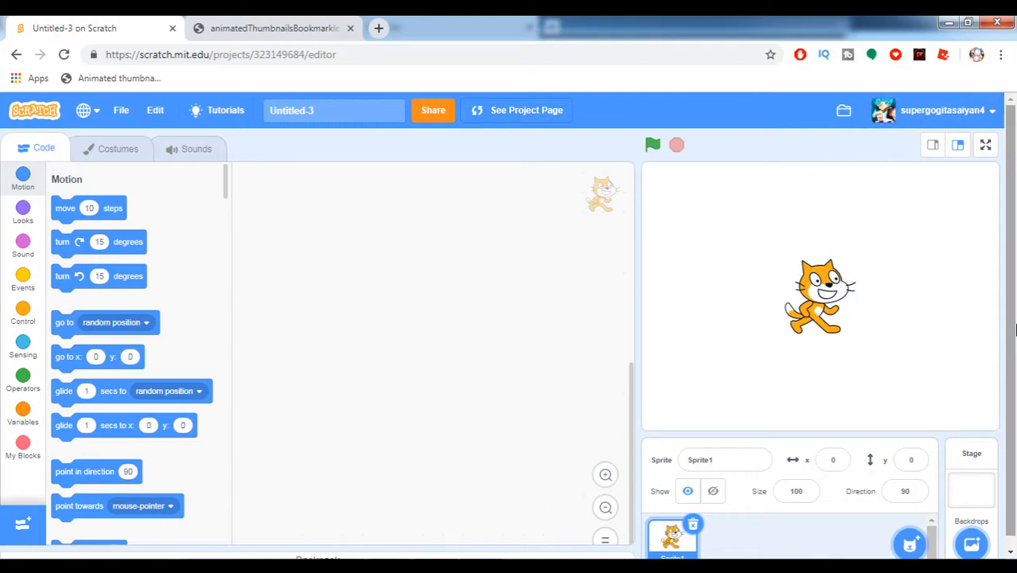
click(275, 27)
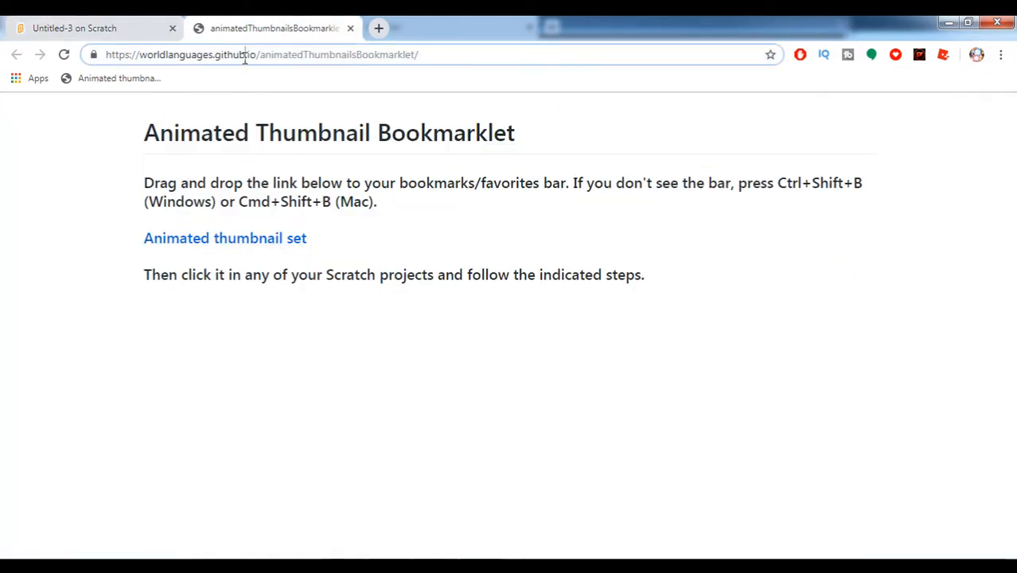
click(261, 54)
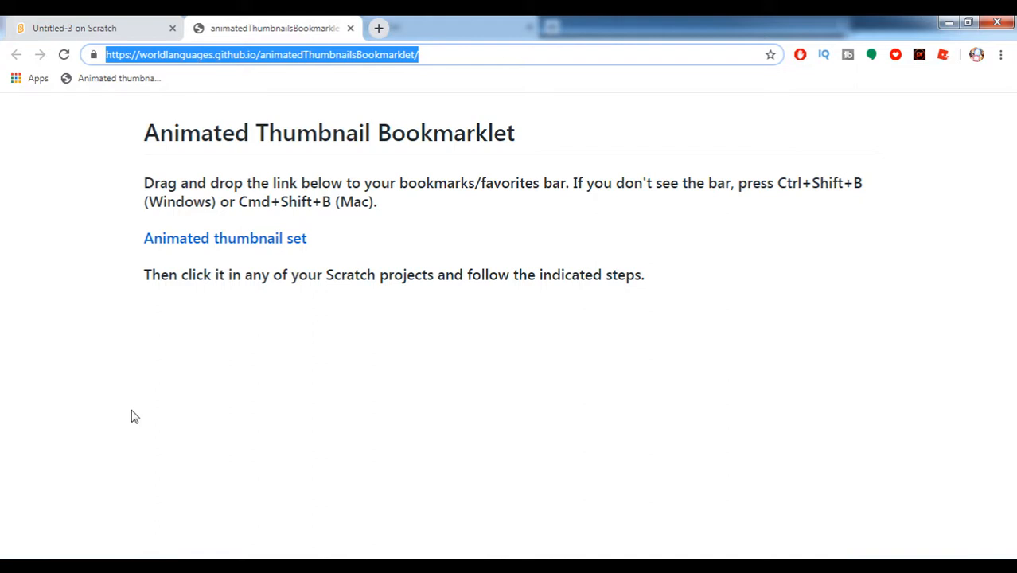
mouse_move(12, 514)
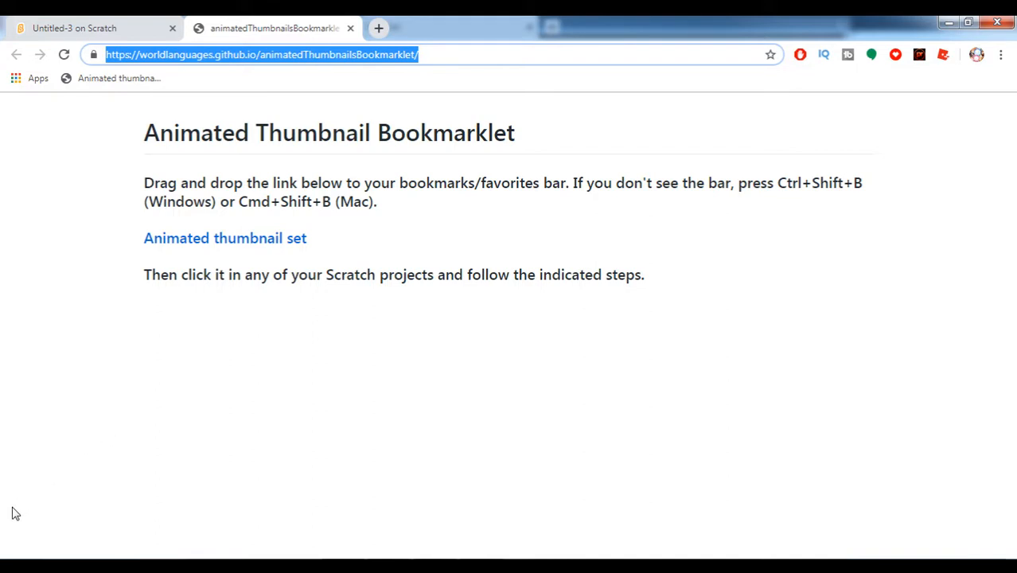
mouse_move(219, 447)
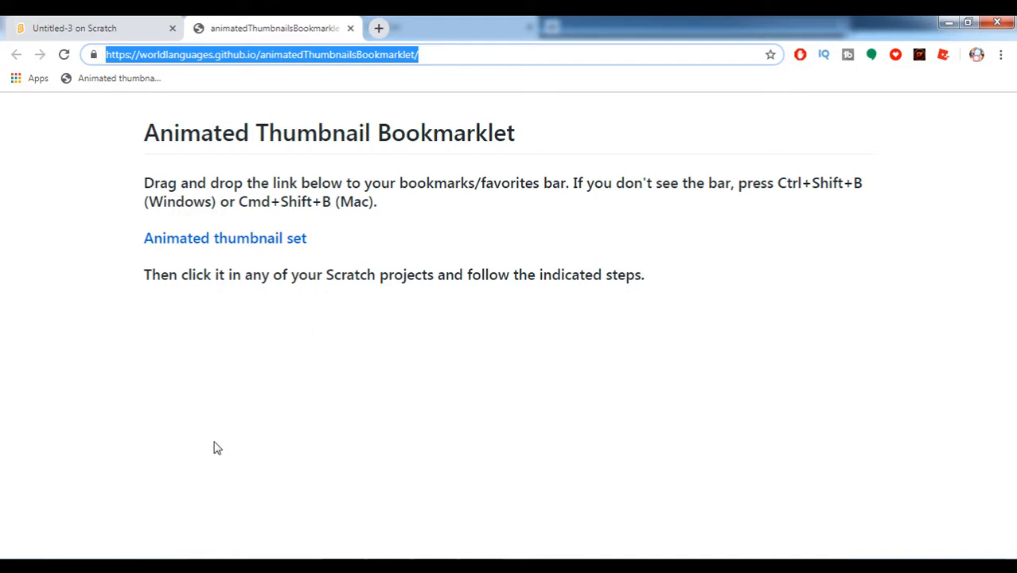
mouse_move(242, 243)
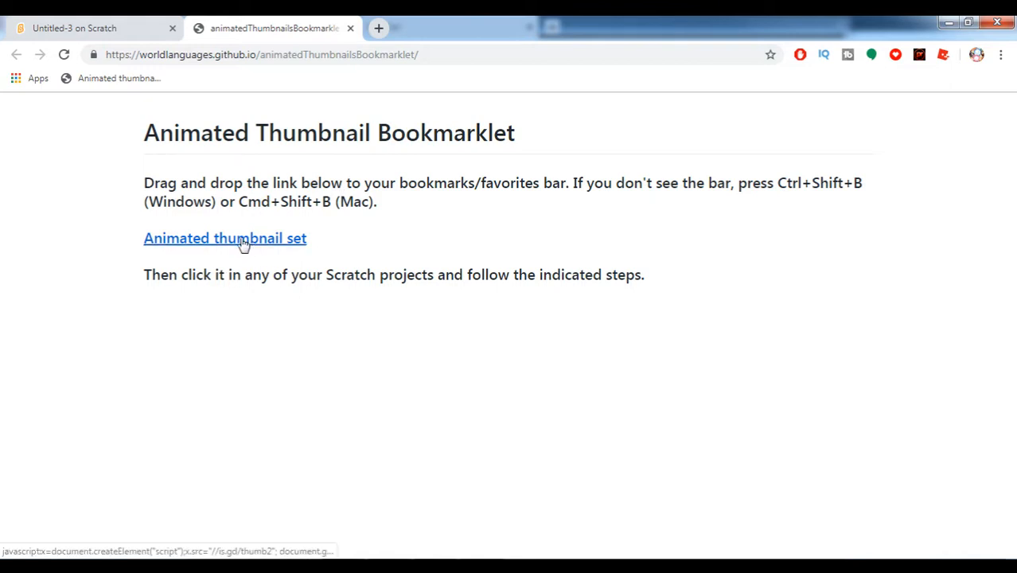
mouse_move(209, 227)
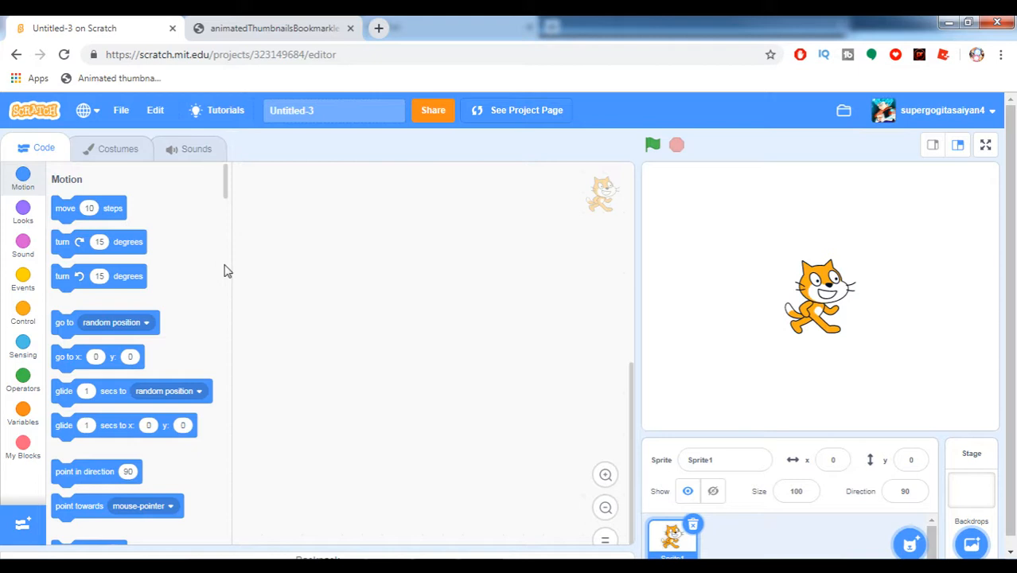
mouse_move(120, 78)
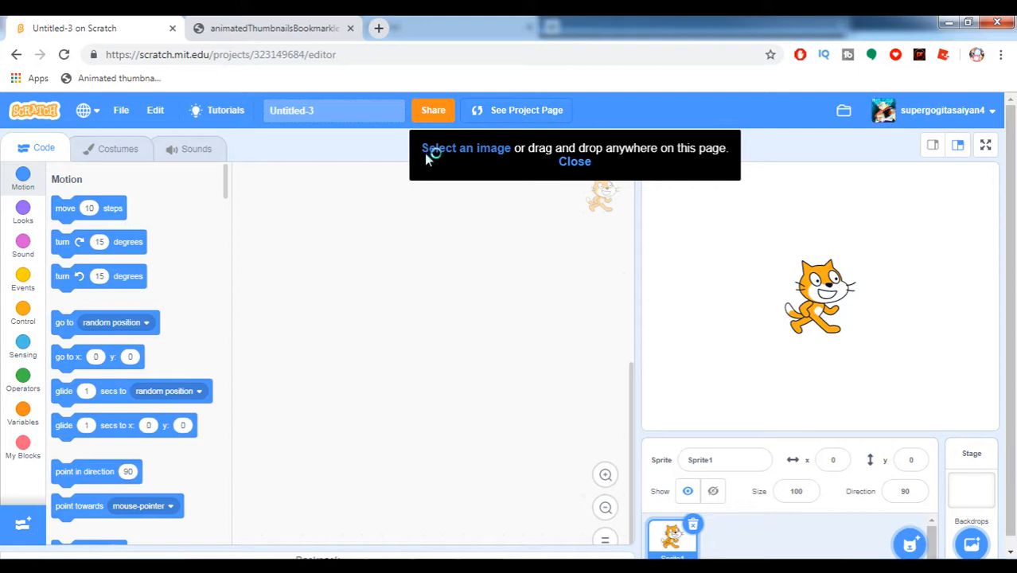
- Choose the 200 Nyan Cat image from the Shawin folder as Untitled-3's thumbnail
click(465, 148)
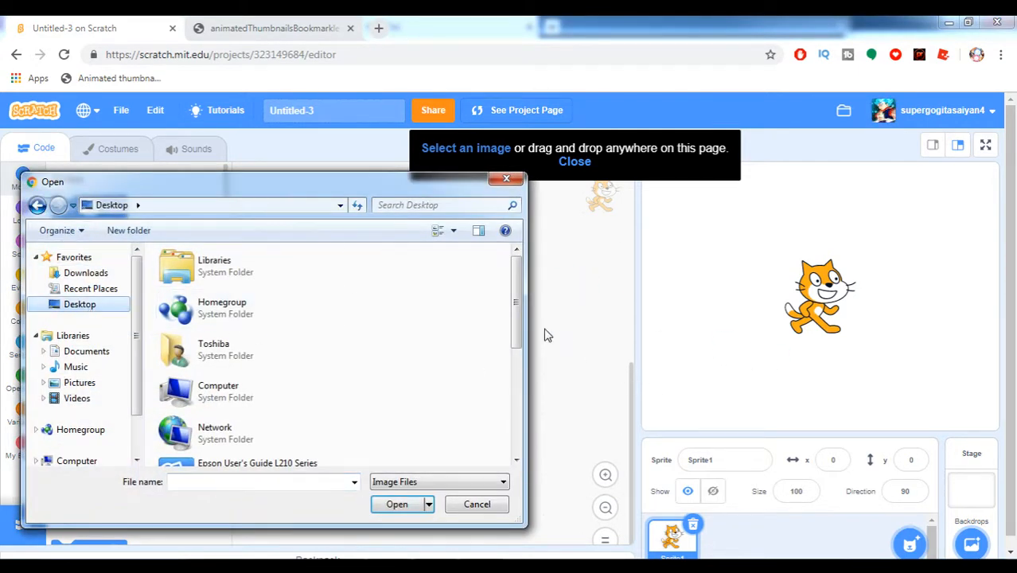
mouse_move(517, 338)
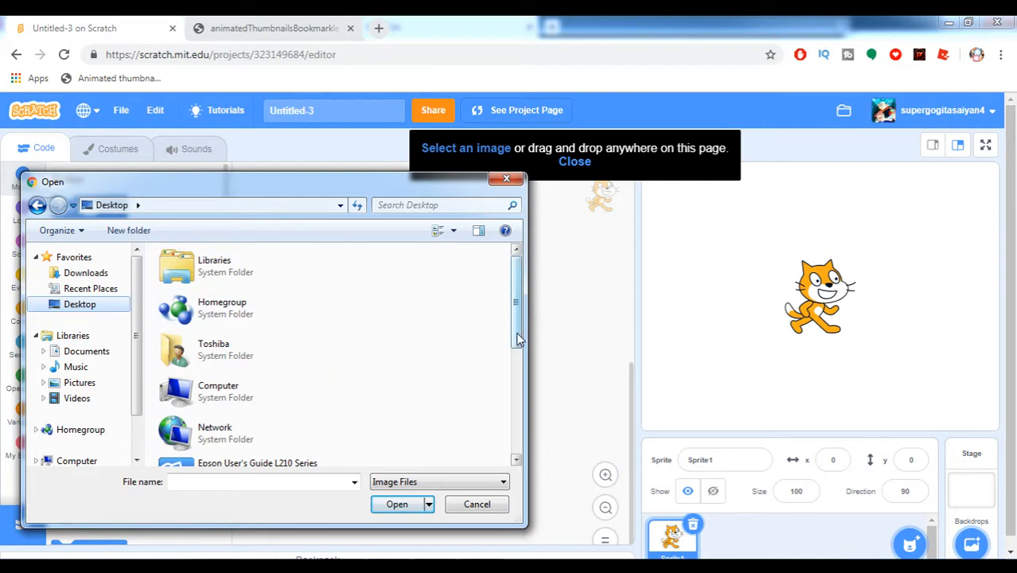
scroll(down, 3)
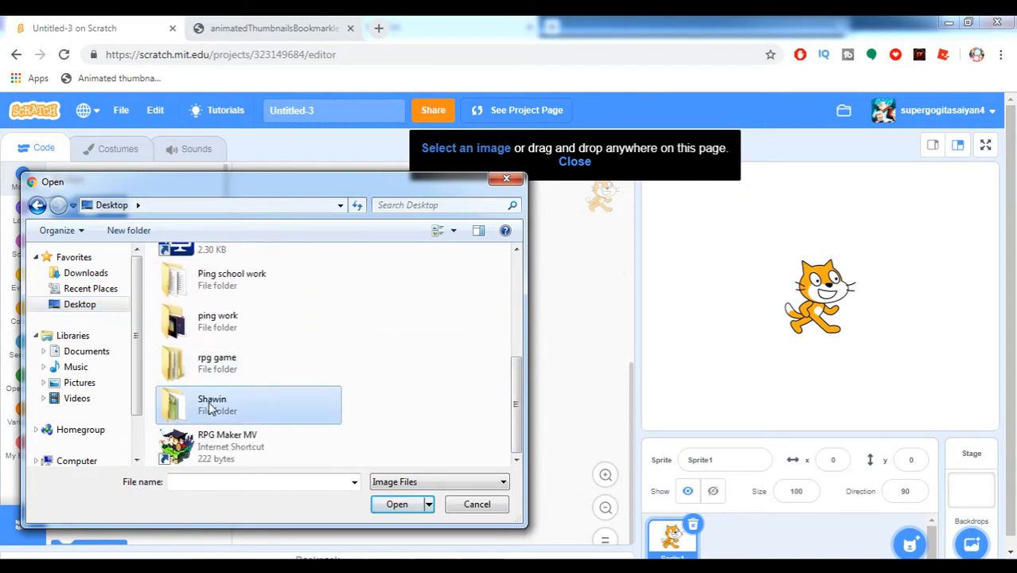
double_click(212, 403)
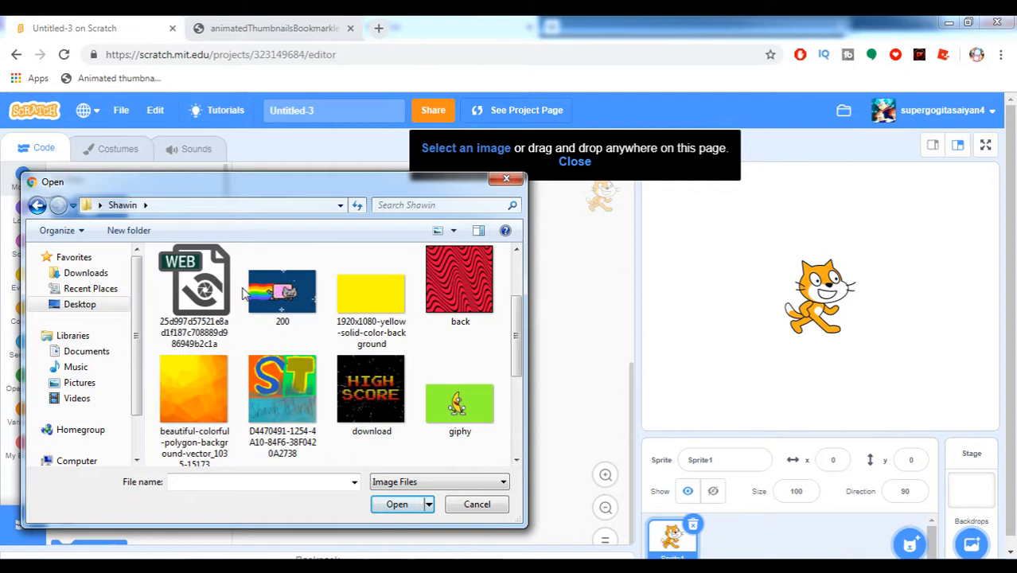
click(397, 503)
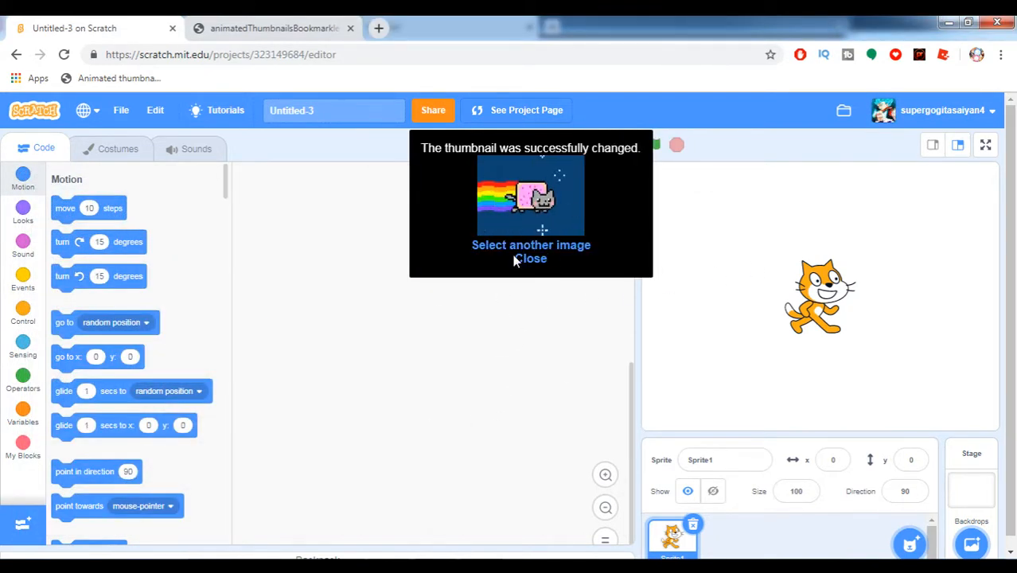
click(533, 258)
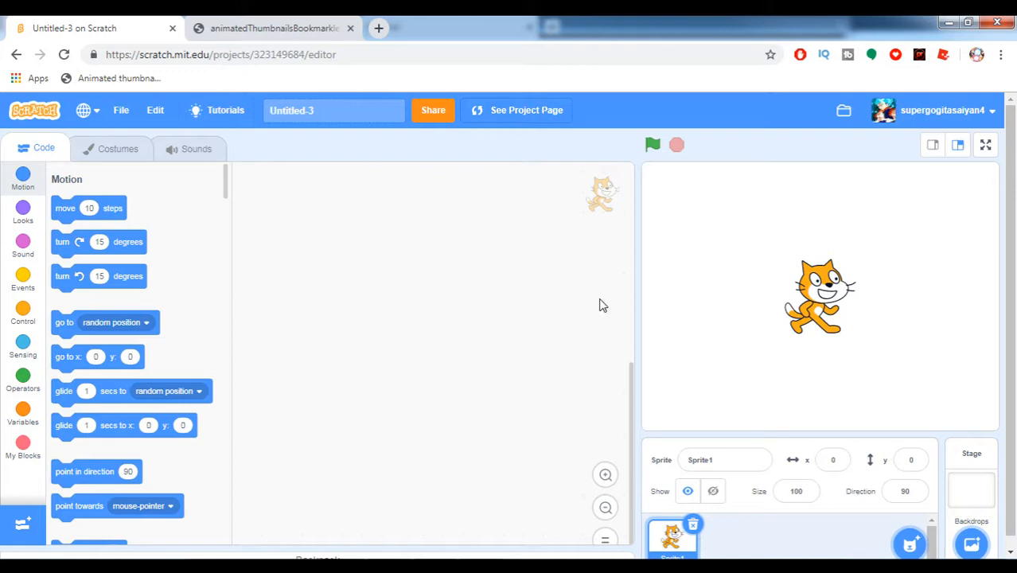
- Visit the Untitled-3 project page, then return to My Stuff via the account menu
click(526, 110)
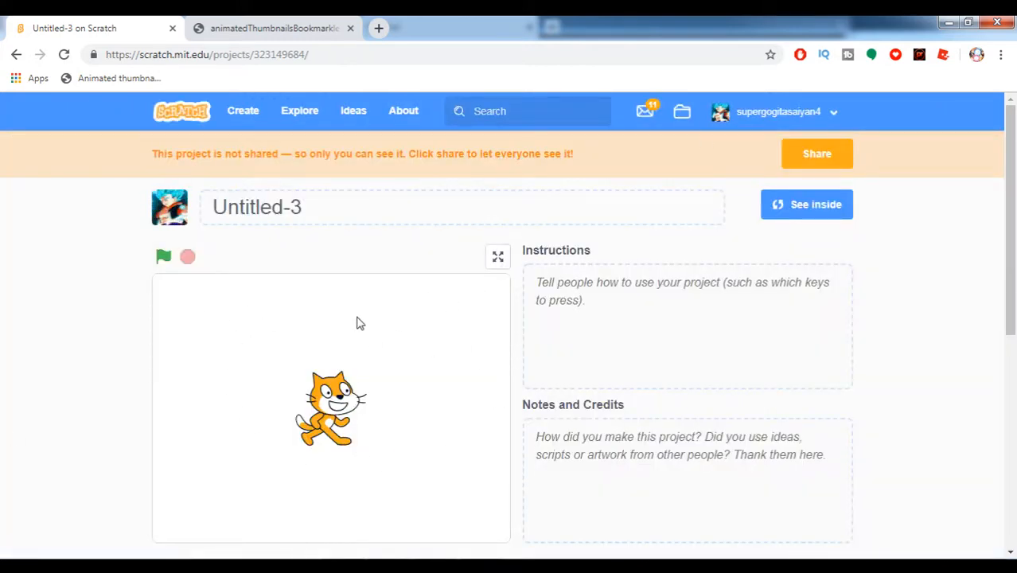
mouse_move(287, 336)
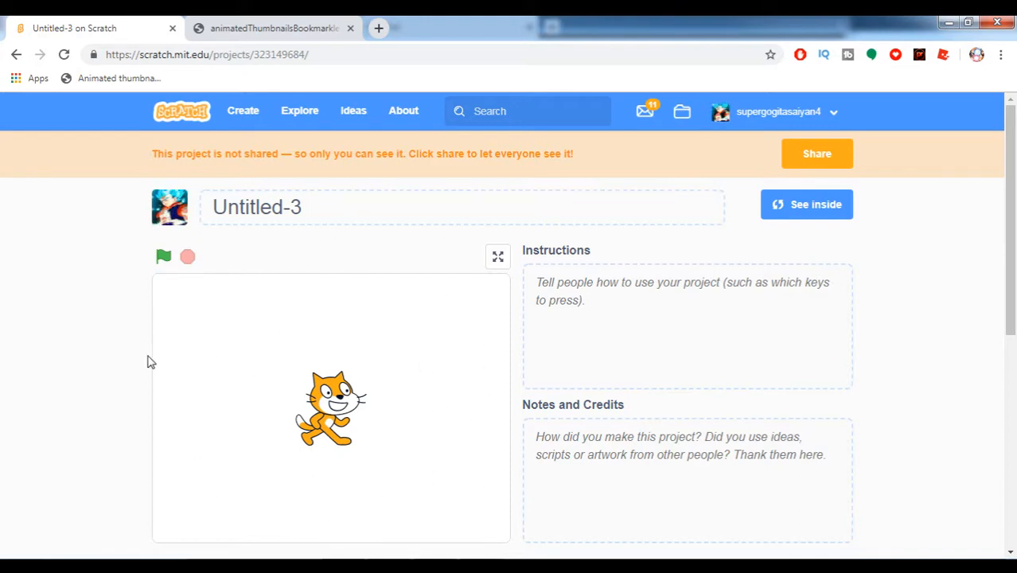
mouse_move(165, 382)
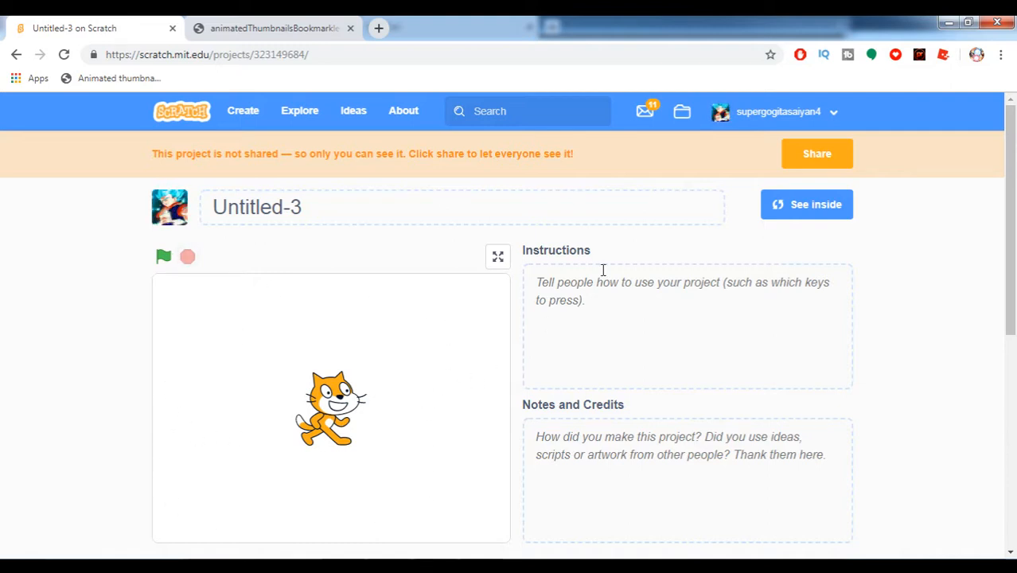
click(777, 112)
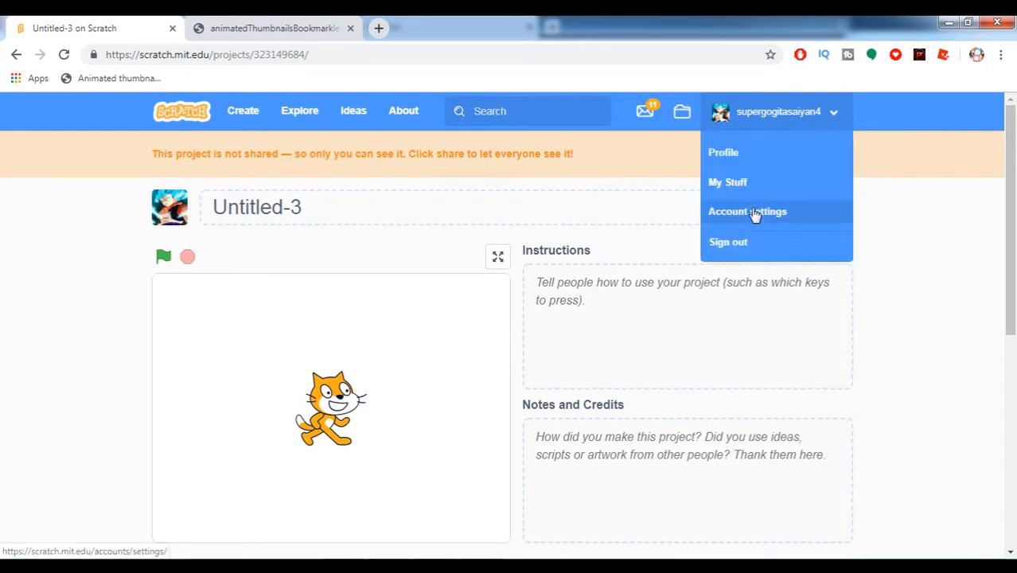
click(727, 182)
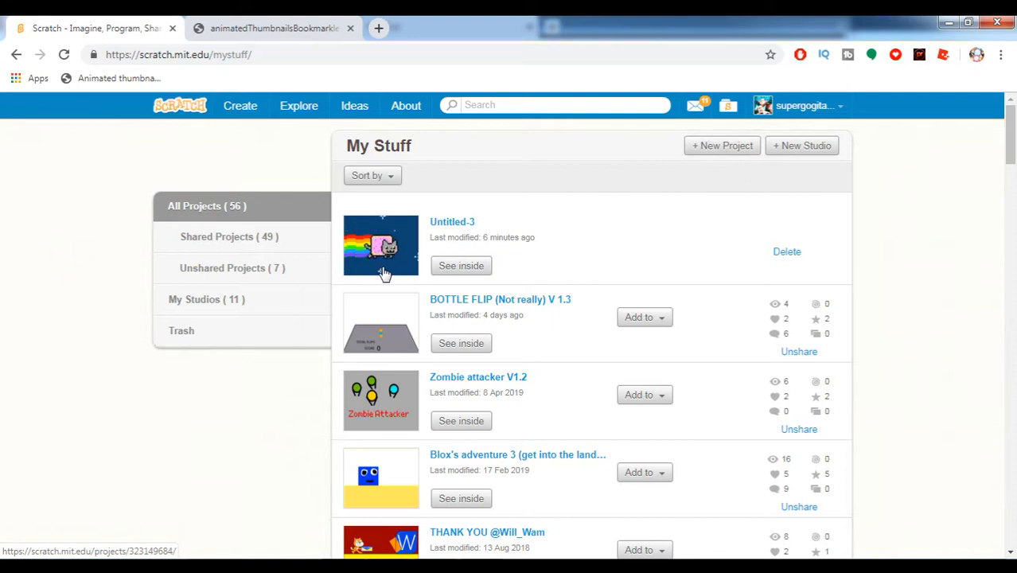
mouse_move(664, 241)
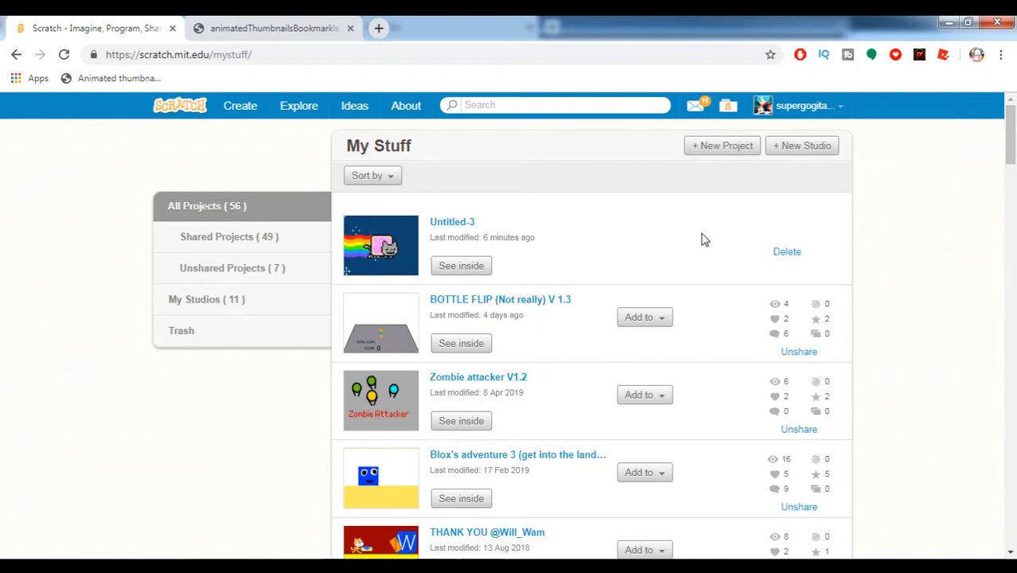
mouse_move(699, 253)
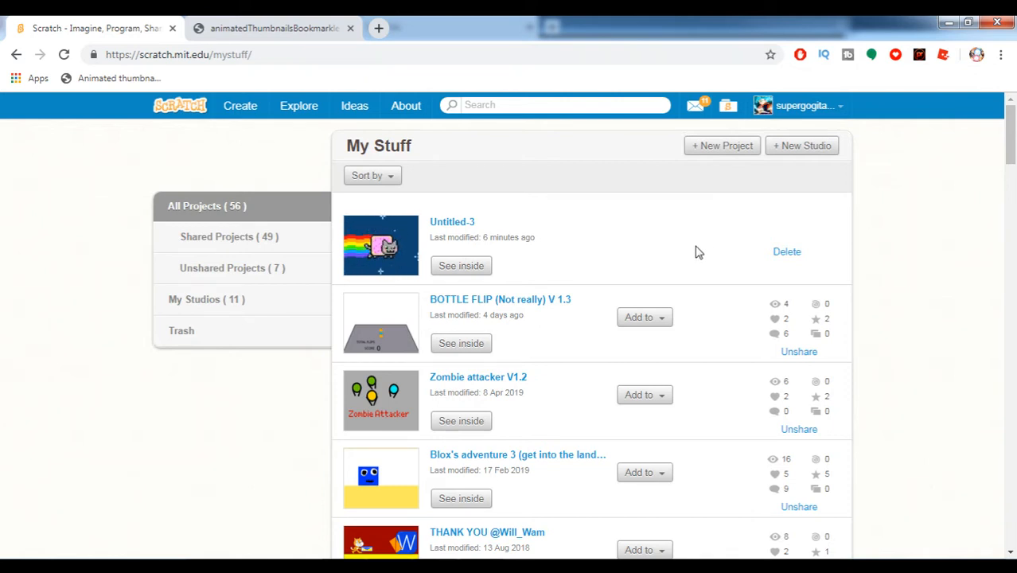